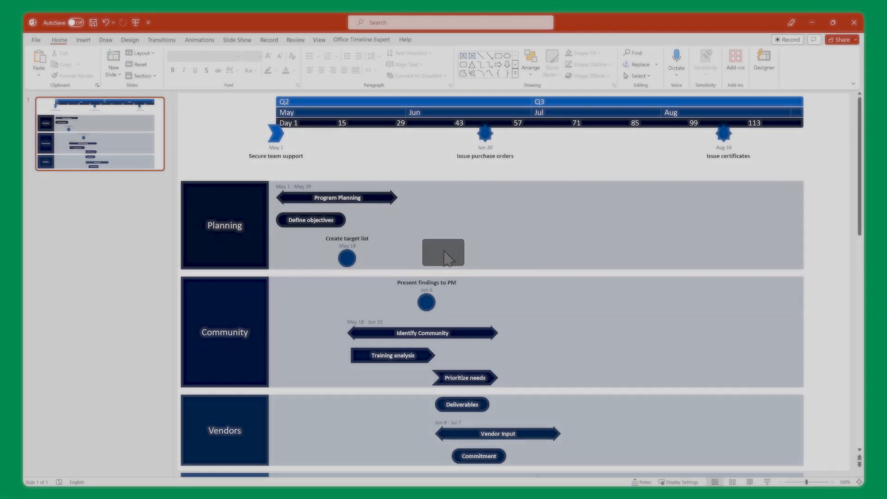
- Select the swimlane timeline on the slide and show the Office Timeline Expert ribbon commands
click(447, 258)
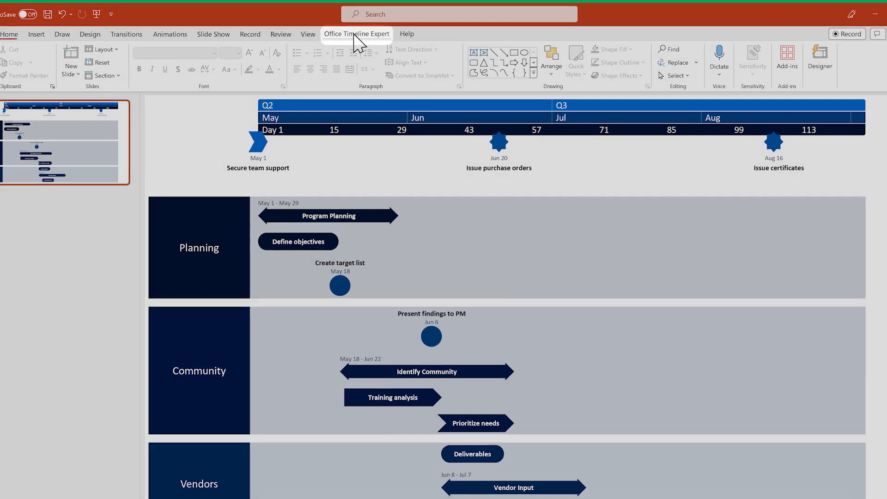
click(357, 34)
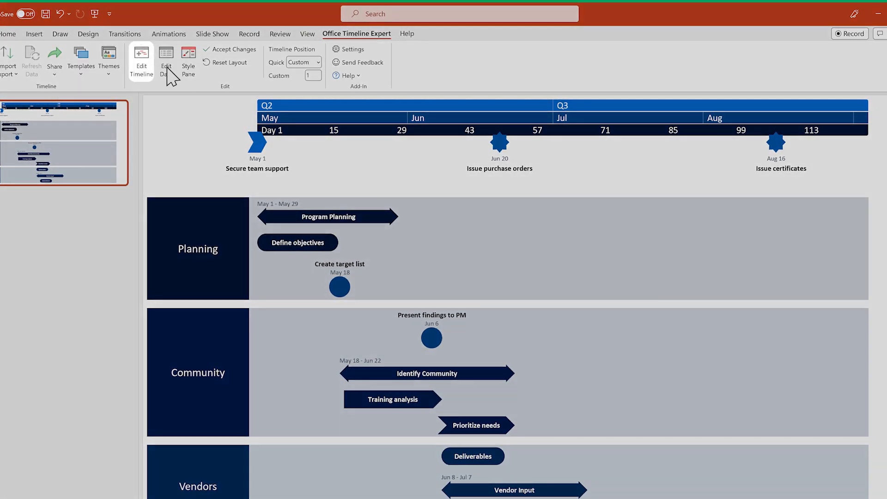
- Regroup tasks onto shared rows (Create target list beside Define objectives, Training analysis beside Prioritize needs) and save
click(140, 60)
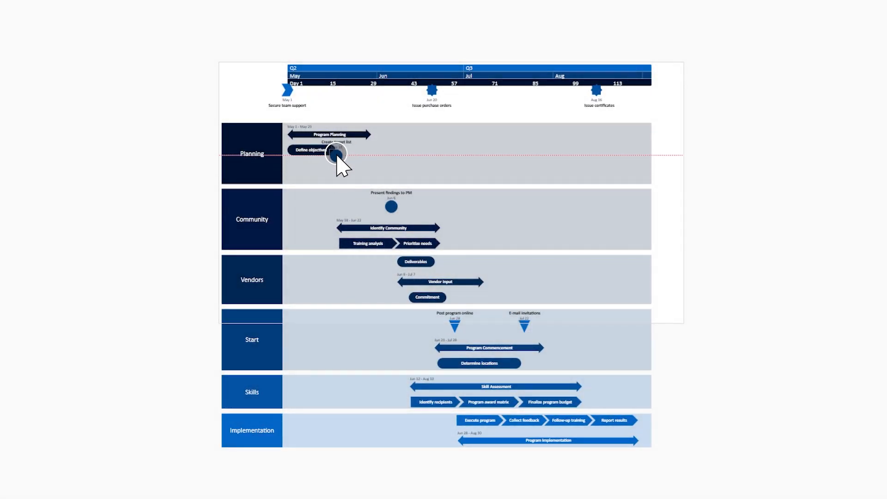
scroll(up, 3)
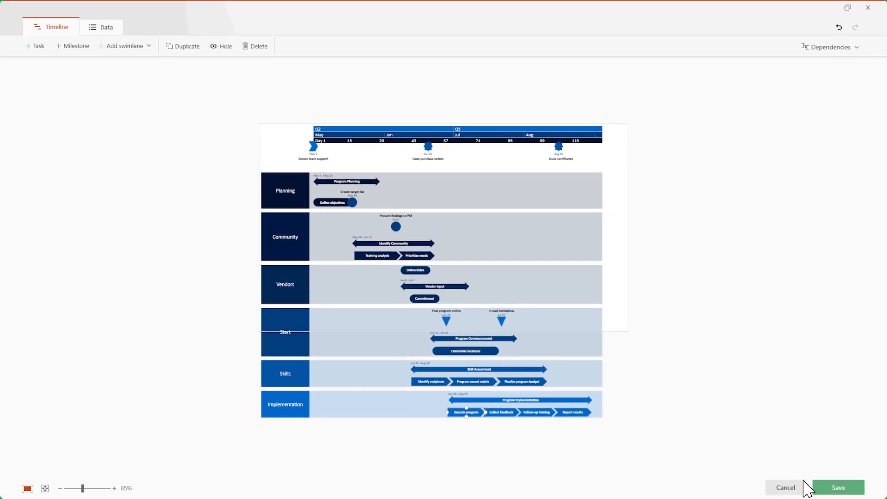
click(837, 487)
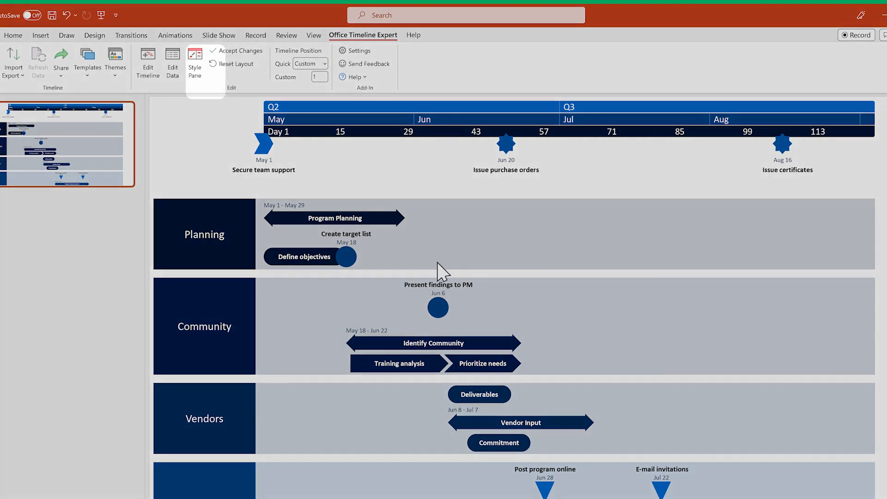
- Set the Vendor Input task's shape size to Thin and apply that size to all tasks
click(195, 61)
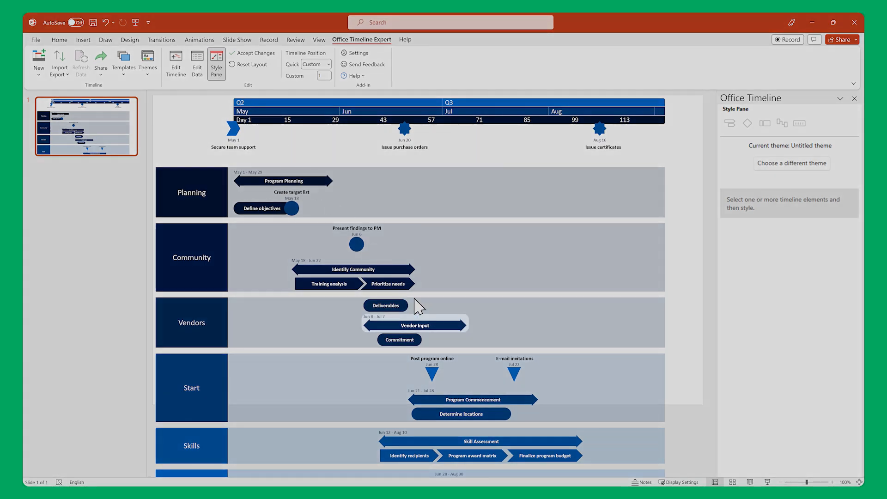
click(415, 325)
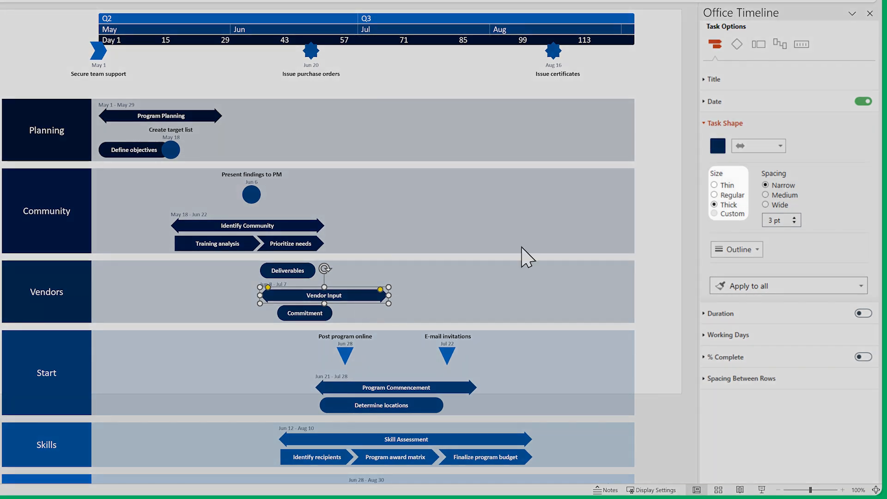
click(715, 185)
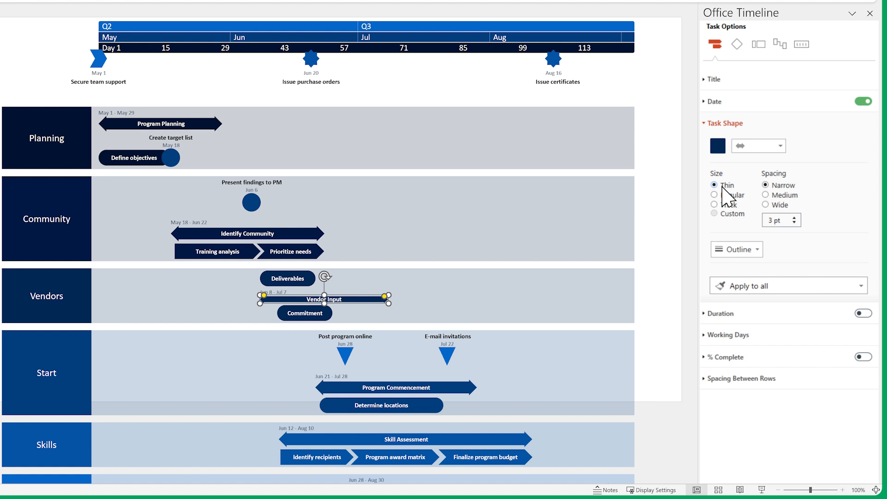
mouse_move(727, 198)
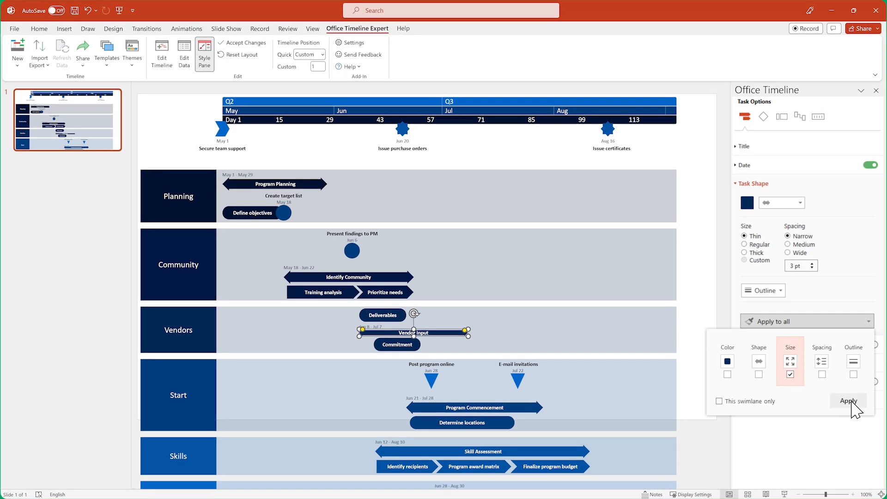
click(848, 400)
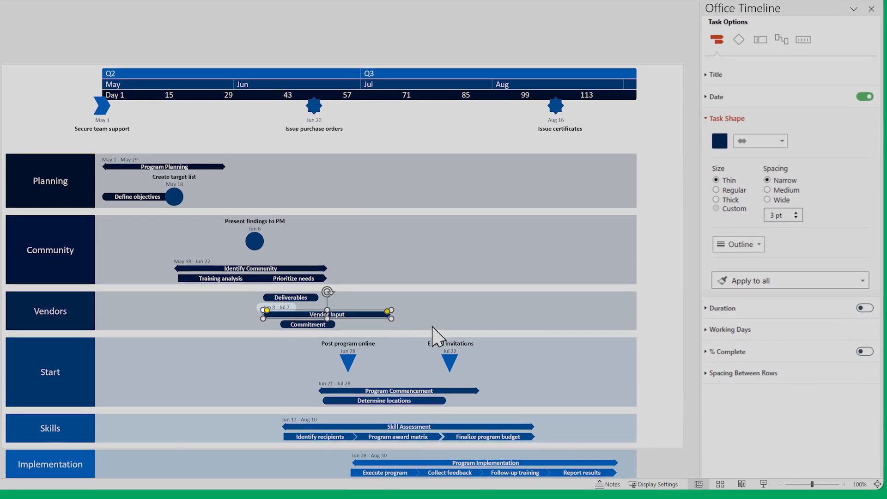
- Position task dates on the right side of every bar, with the Implementation date on the left
click(716, 97)
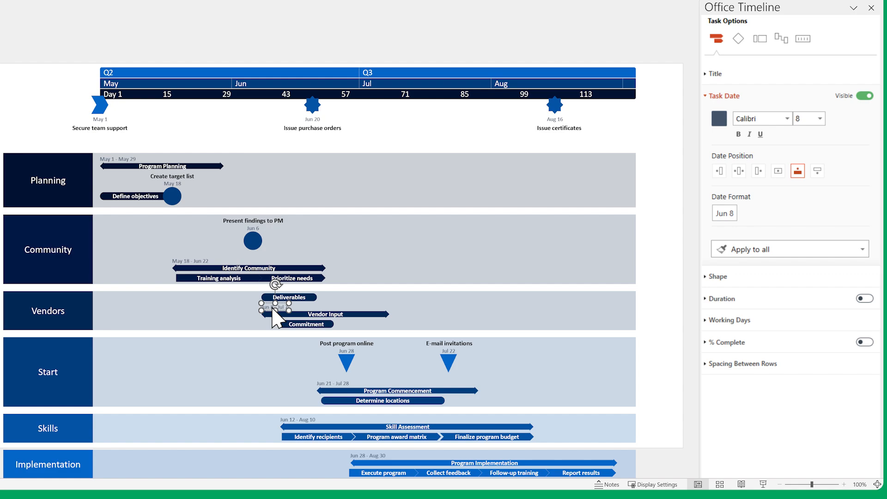
click(757, 171)
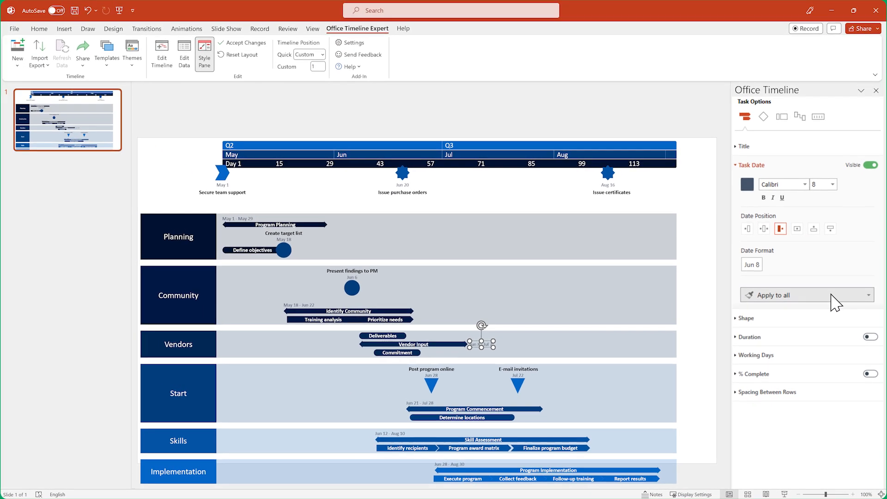
click(869, 295)
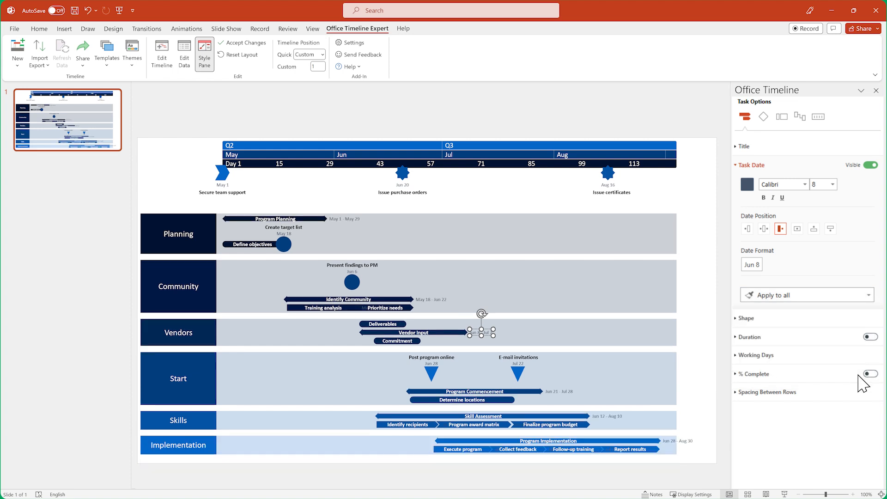
click(679, 442)
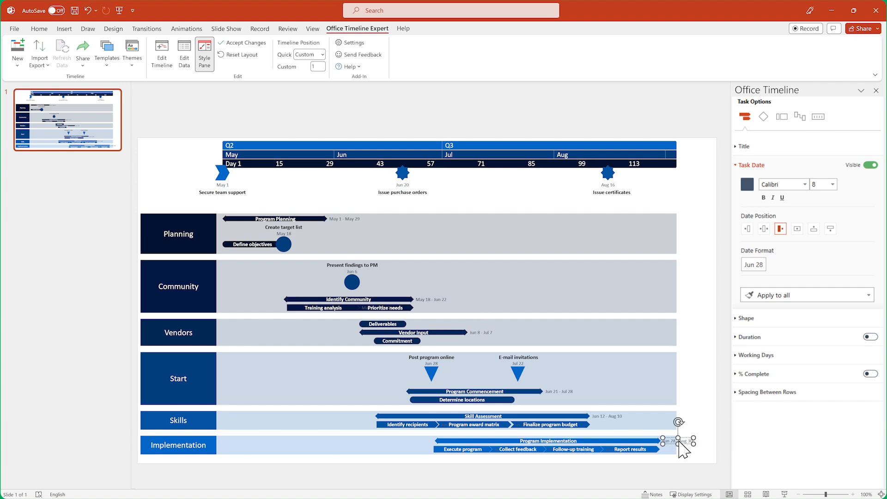
click(746, 228)
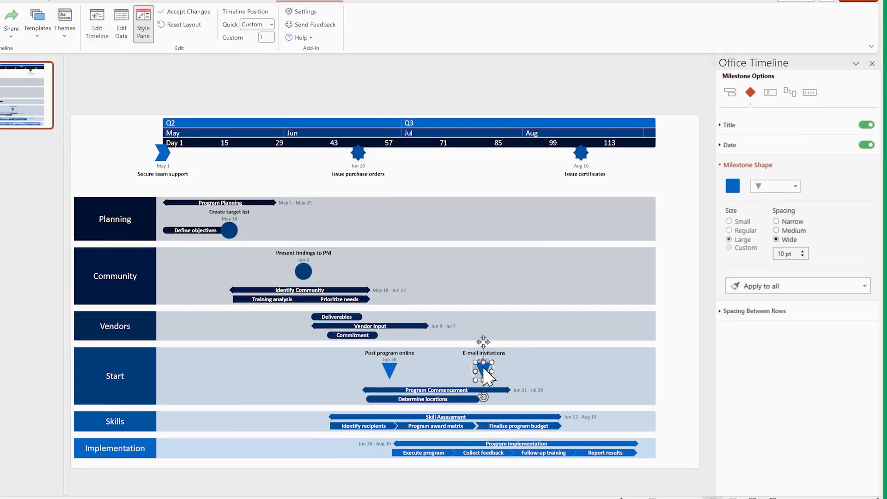
- Place the E-mail invitations milestone's date beside its shape and apply that position to all milestones
click(729, 219)
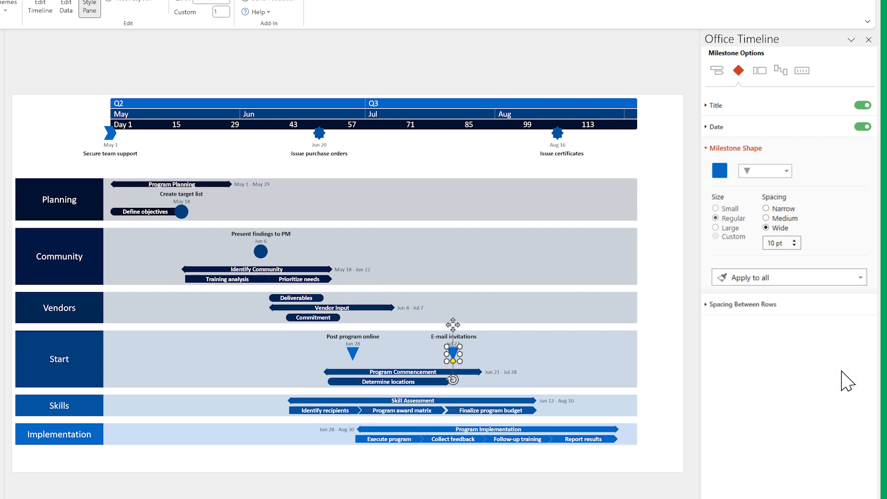
click(715, 127)
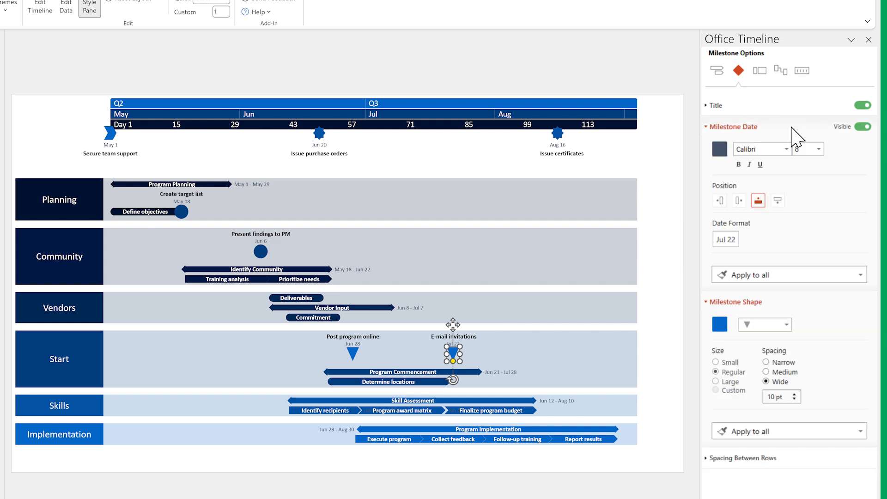
click(738, 200)
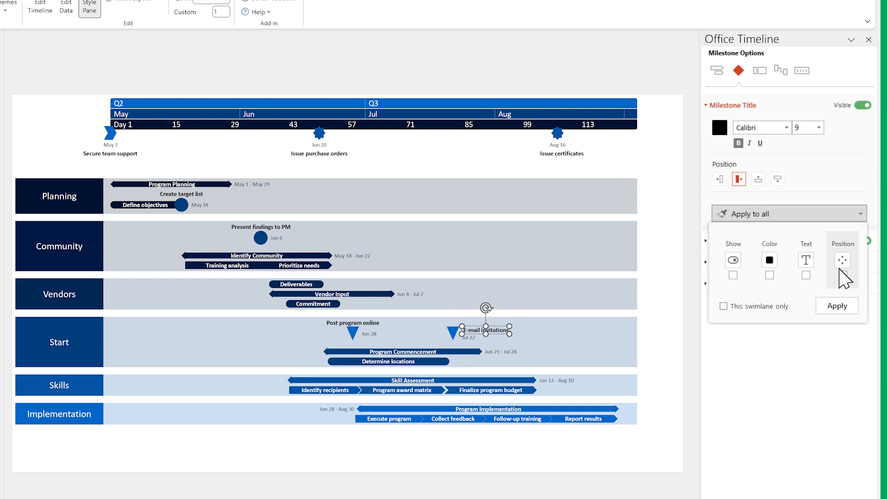
click(836, 306)
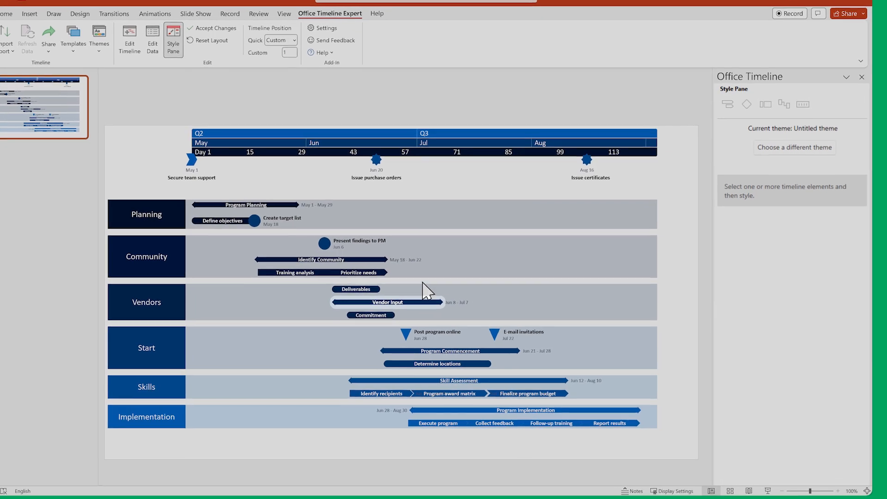
- Set the Vendor Input task's shape spacing and the spacing between rows both to Narrow
click(386, 296)
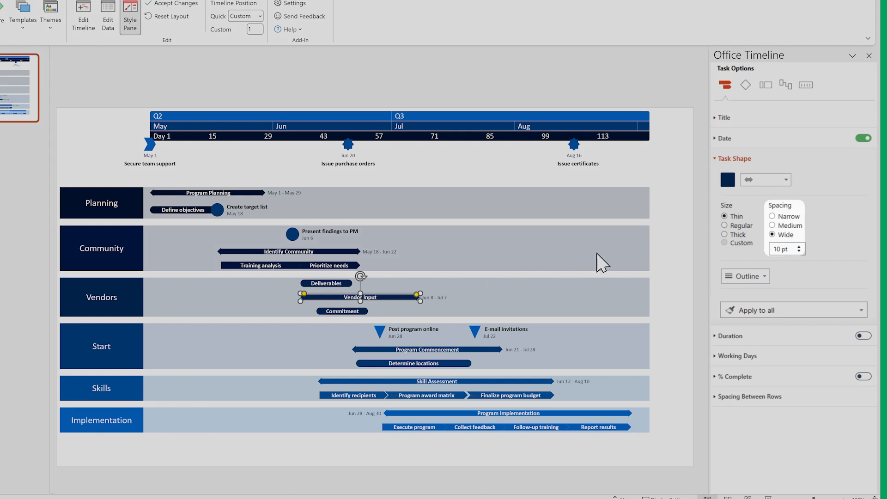
click(772, 217)
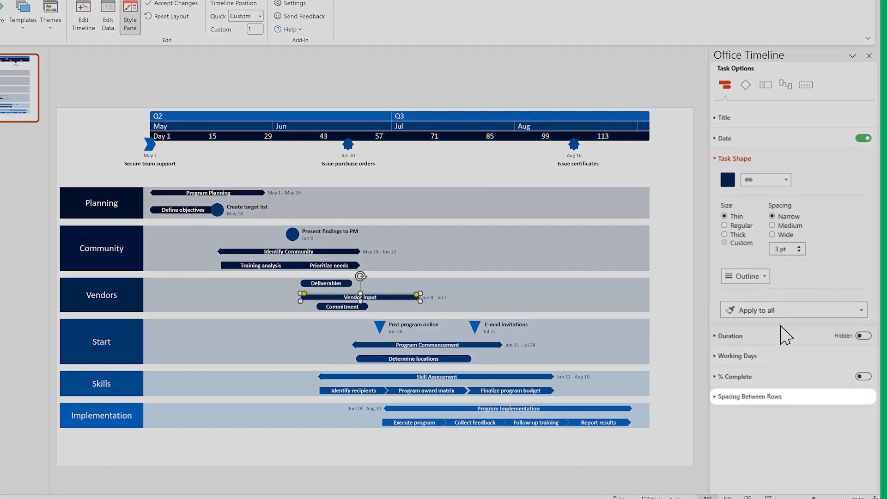
click(752, 396)
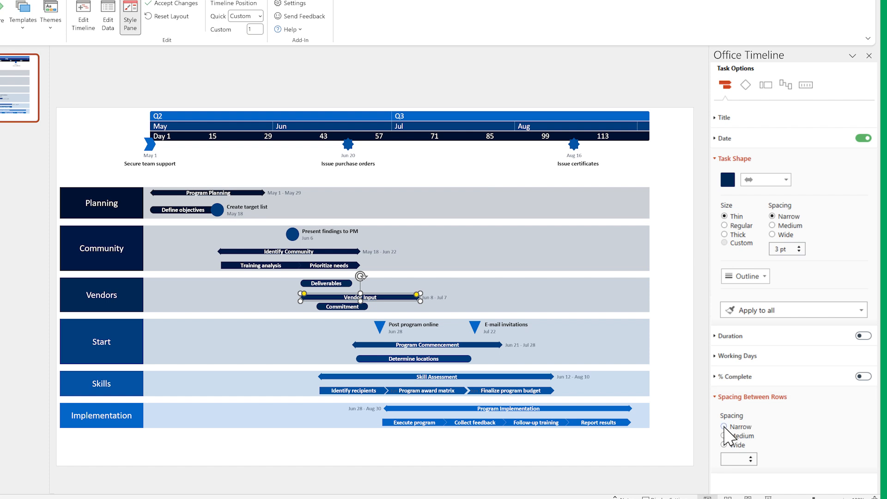
click(725, 426)
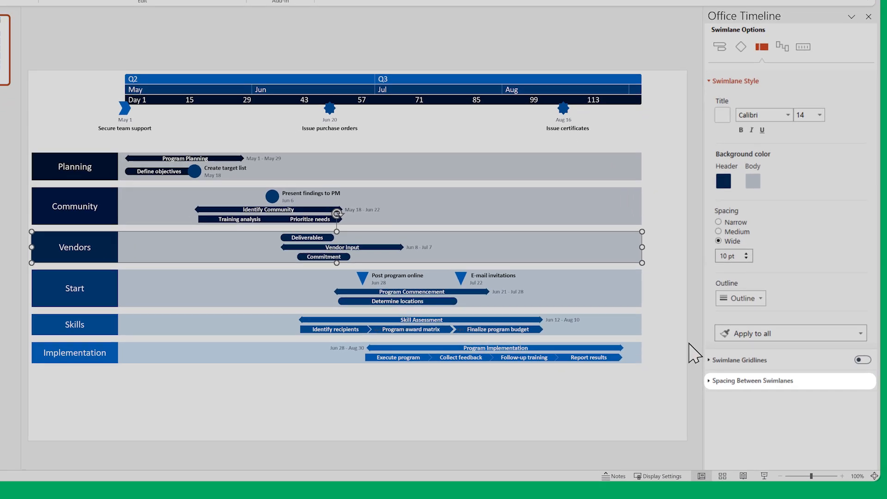
- Set the spacing between swimlanes to Narrow
click(753, 380)
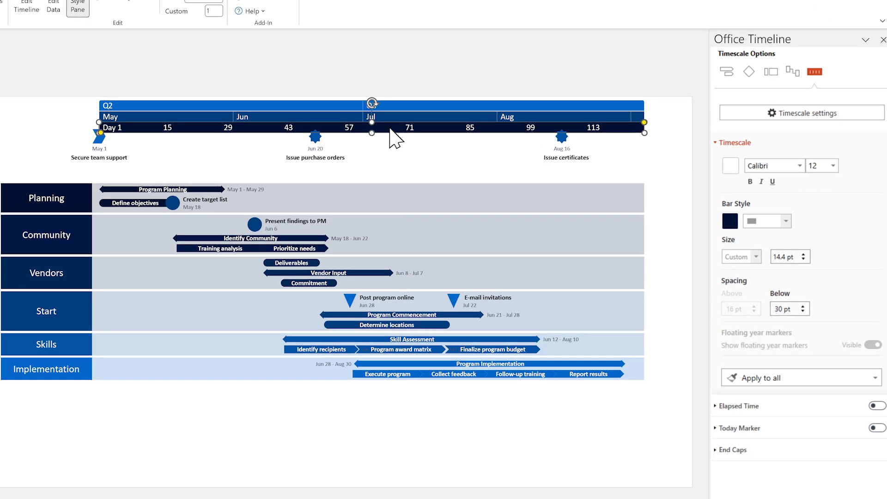
- Raise the spacing below the timescale from 30 pt to 35 pt
click(802, 306)
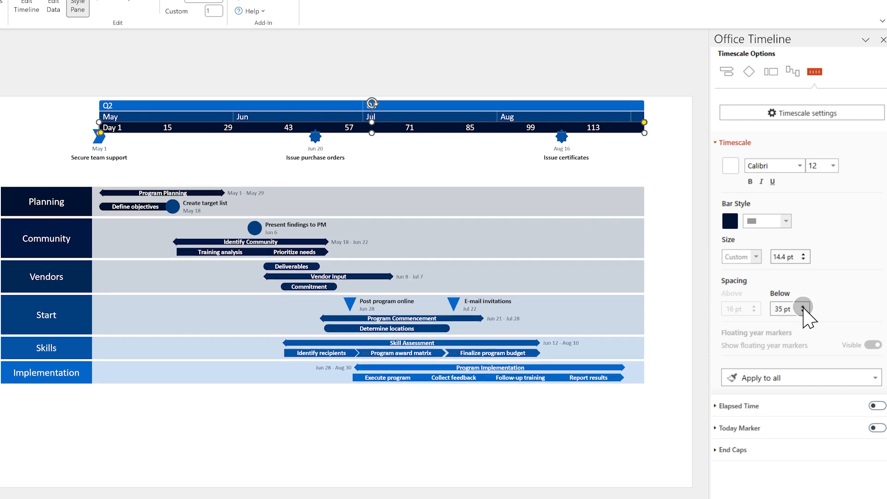
mouse_move(585, 419)
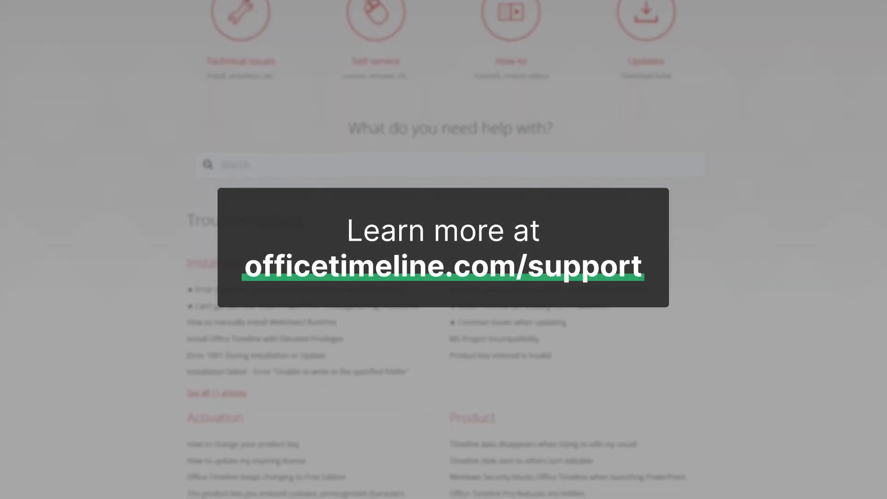
scroll(down, 3)
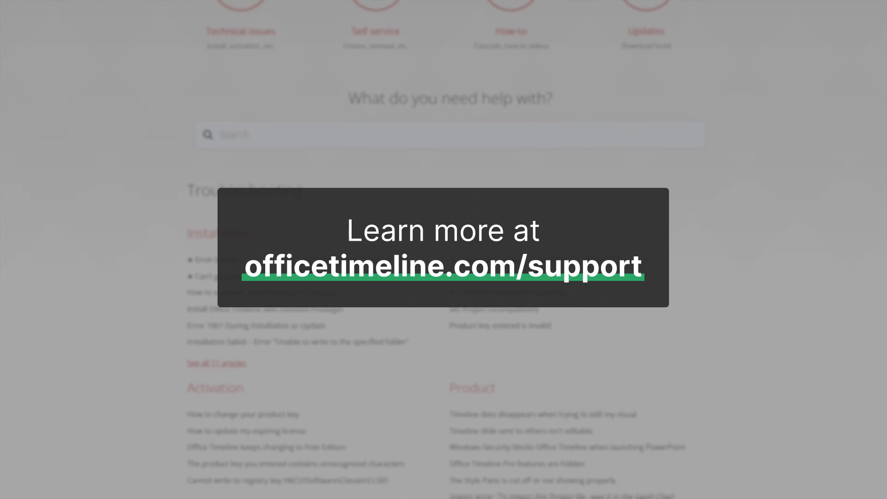